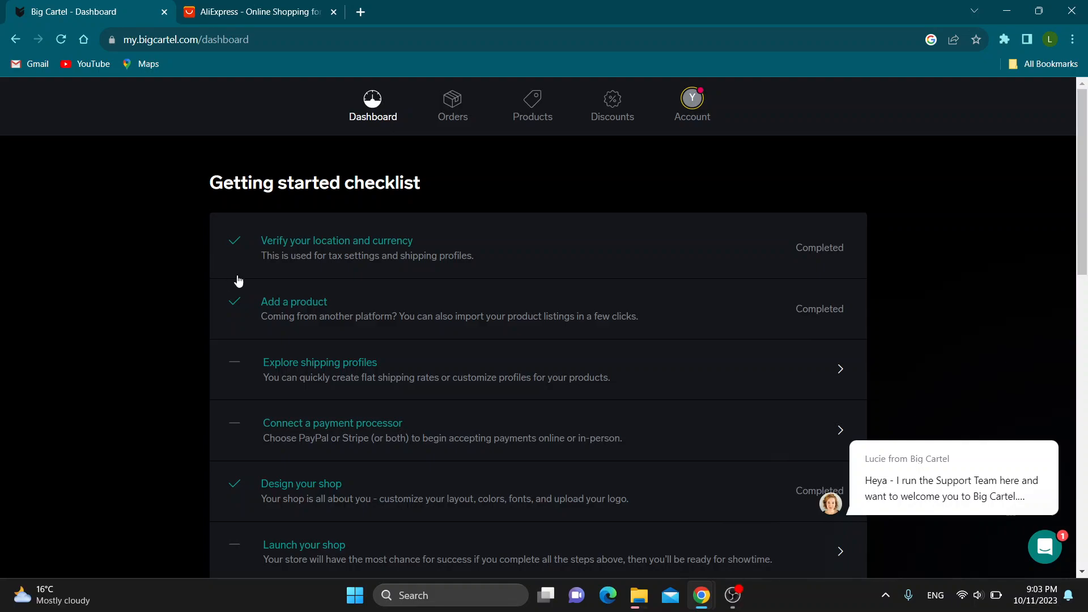
pyautogui.moveTo(85, 268)
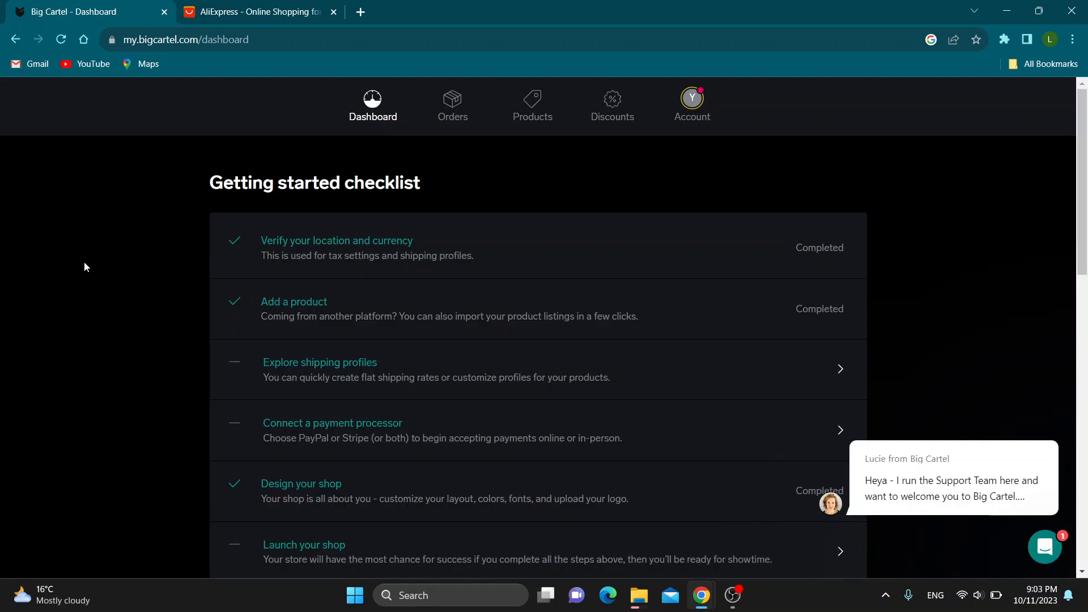
pyautogui.moveTo(103, 327)
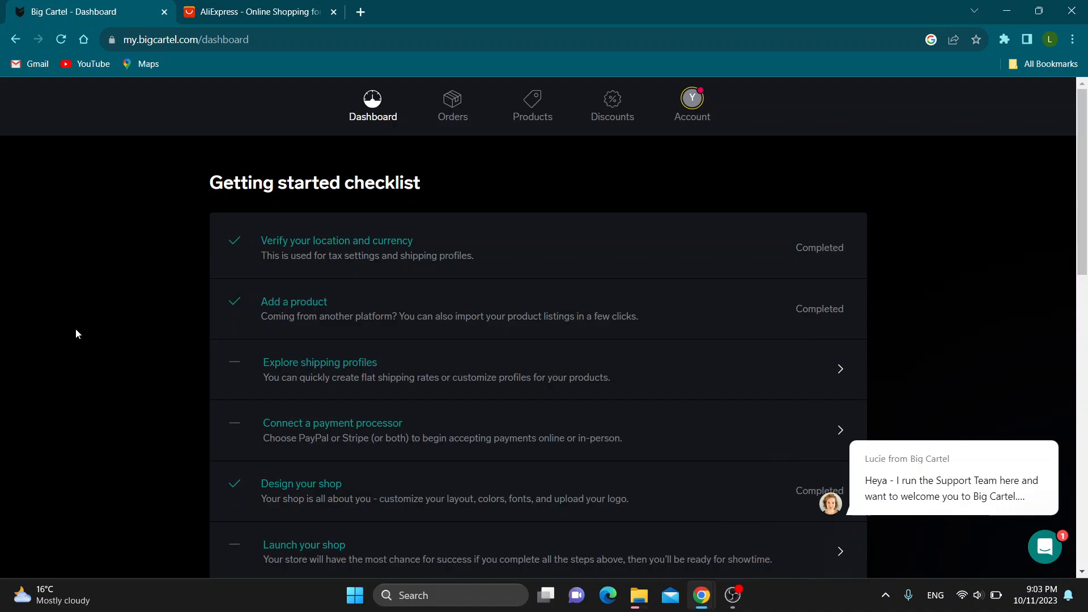
# Step: Browse the AliExpress home page deals after switching over from the store admin
pyautogui.scroll(-3)
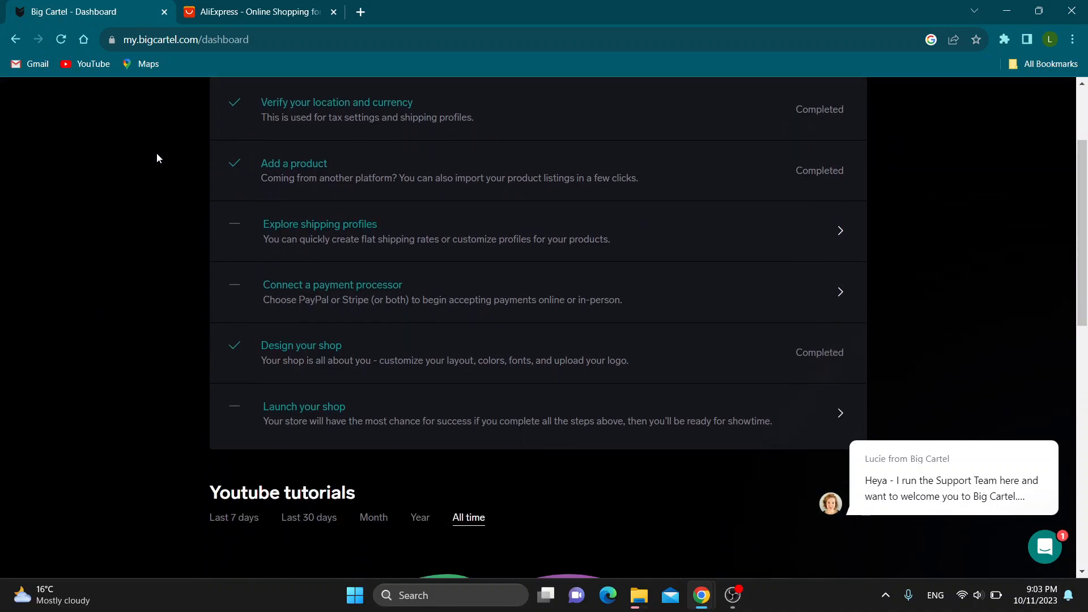
pyautogui.scroll(-3)
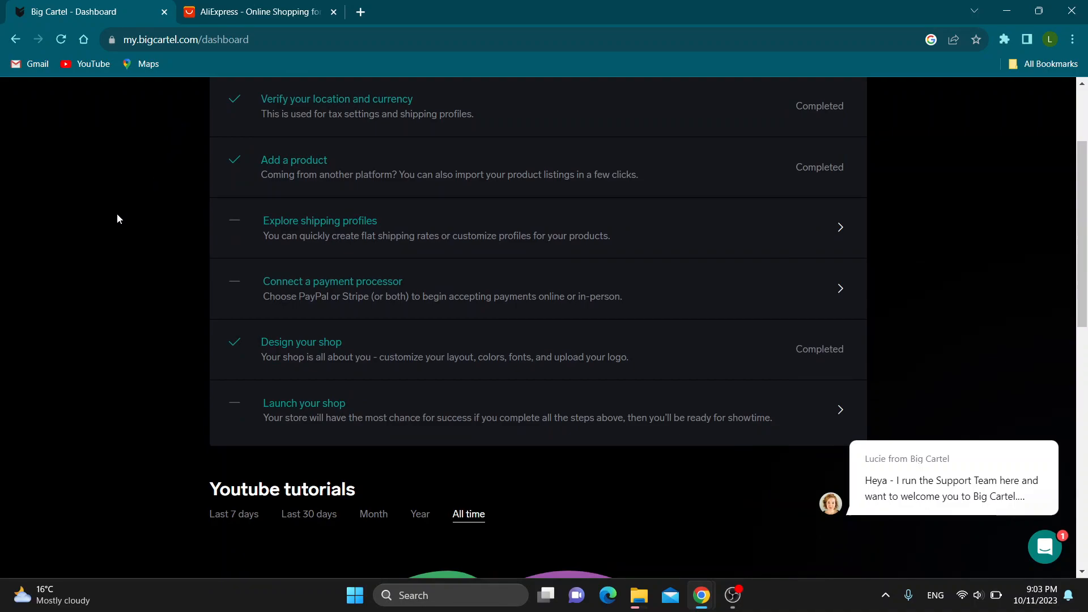
pyautogui.scroll(-3)
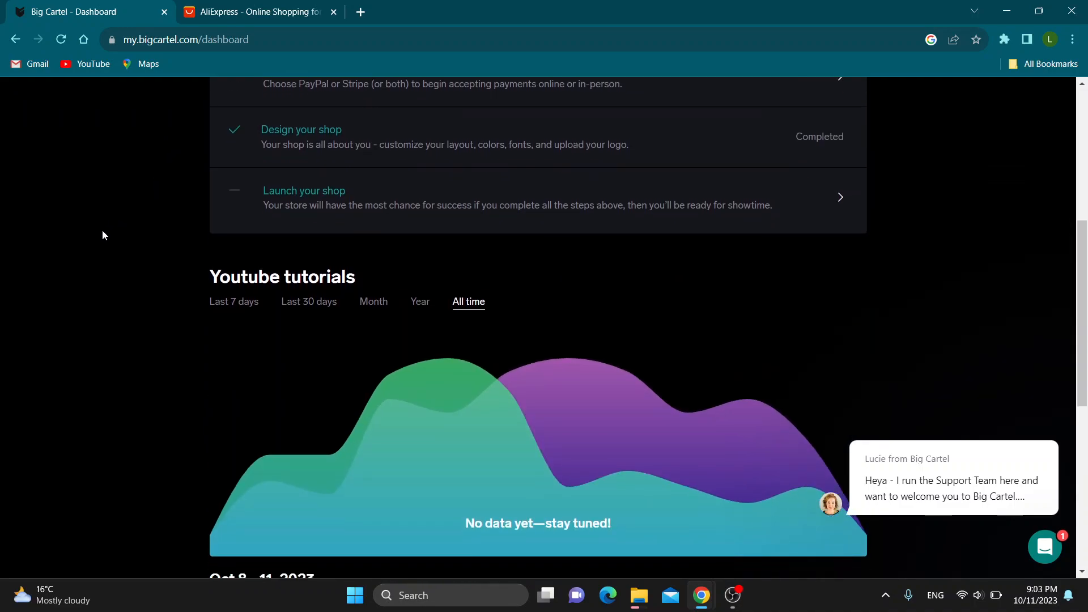
pyautogui.moveTo(89, 240)
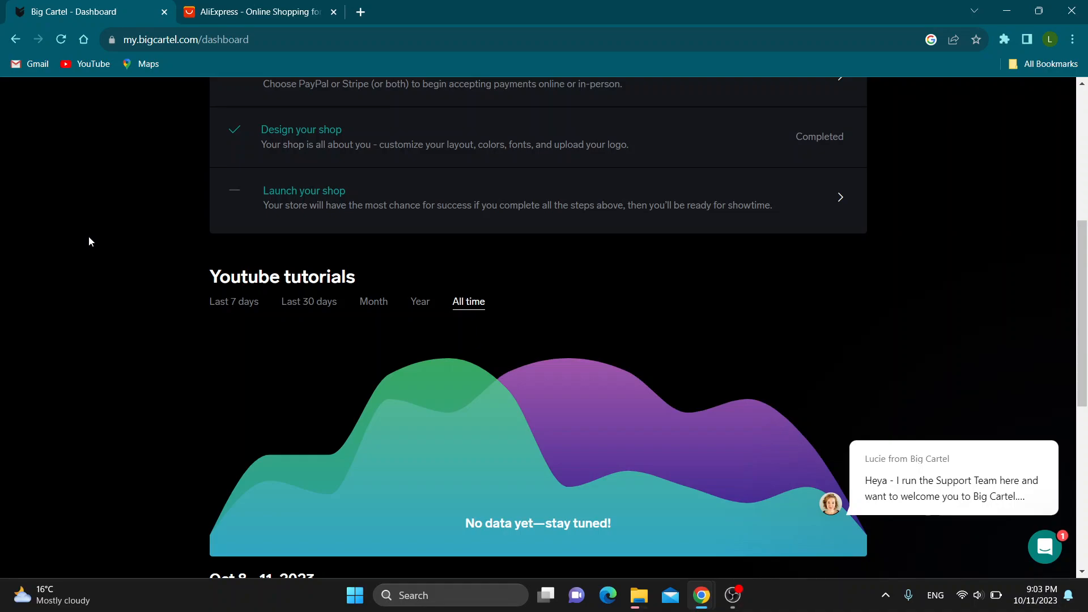
pyautogui.moveTo(185, 317)
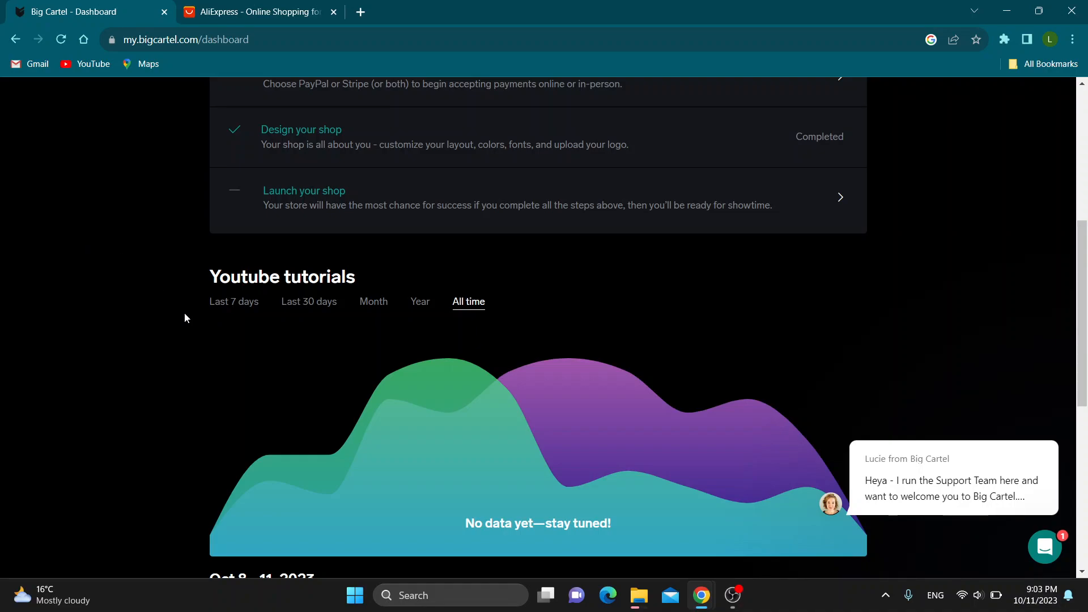
pyautogui.scroll(3)
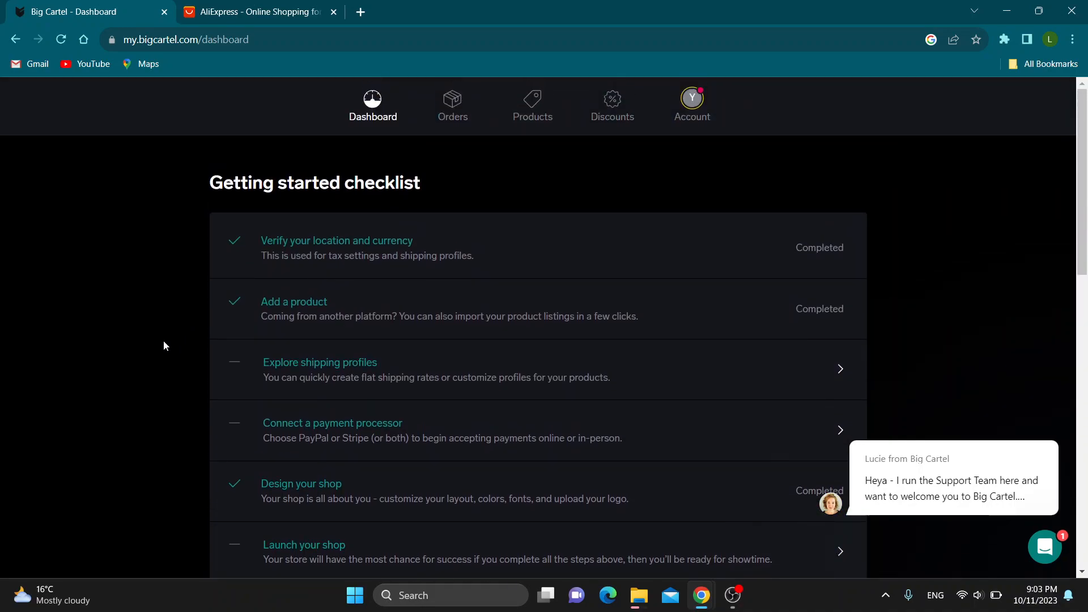
pyautogui.moveTo(160, 343)
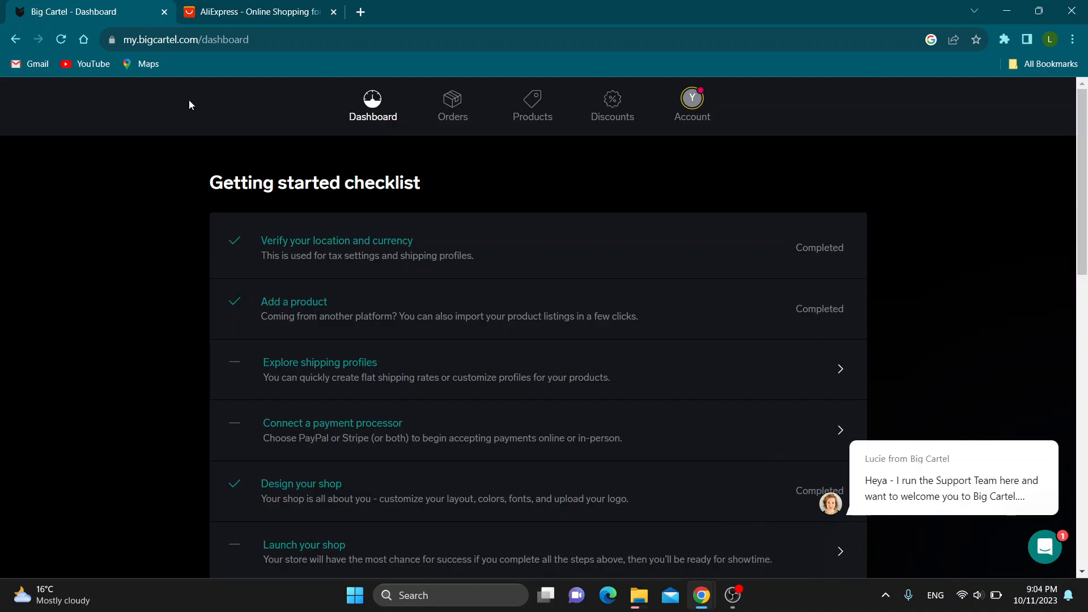
pyautogui.moveTo(151, 142)
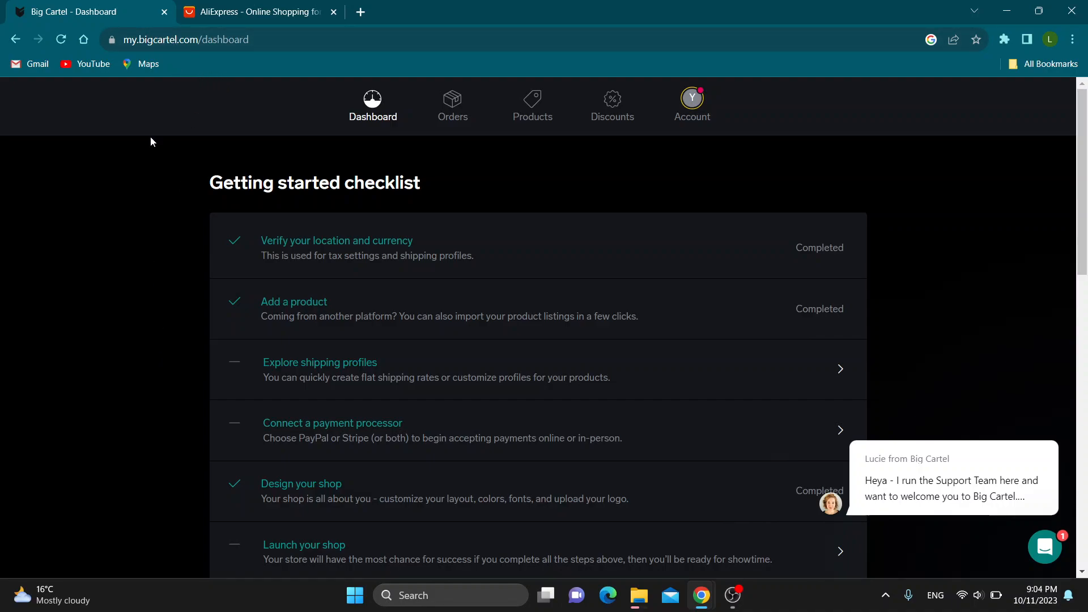
pyautogui.moveTo(117, 266)
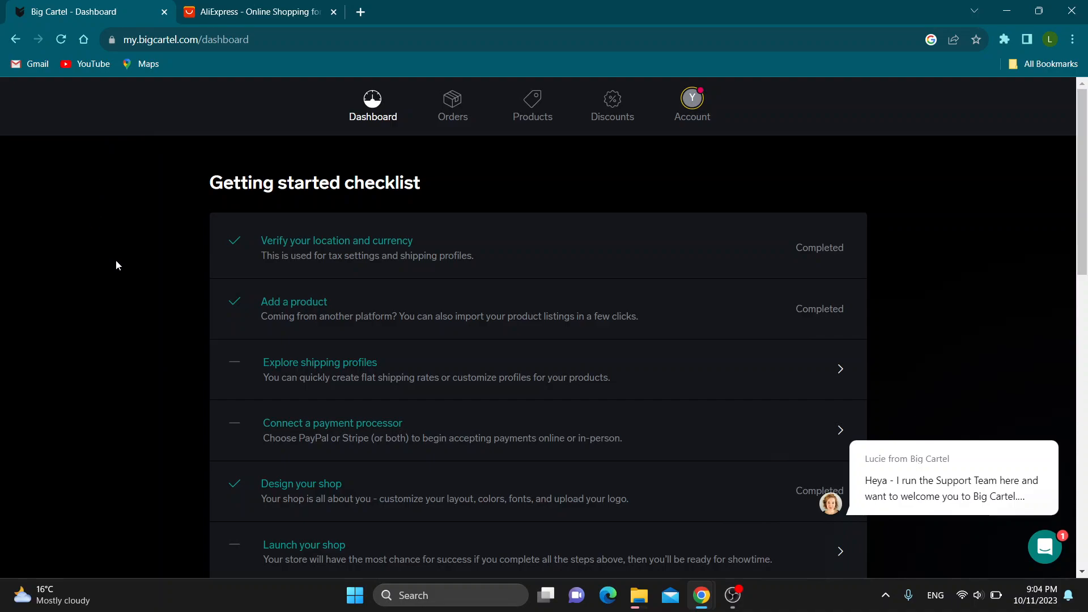
pyautogui.moveTo(138, 348)
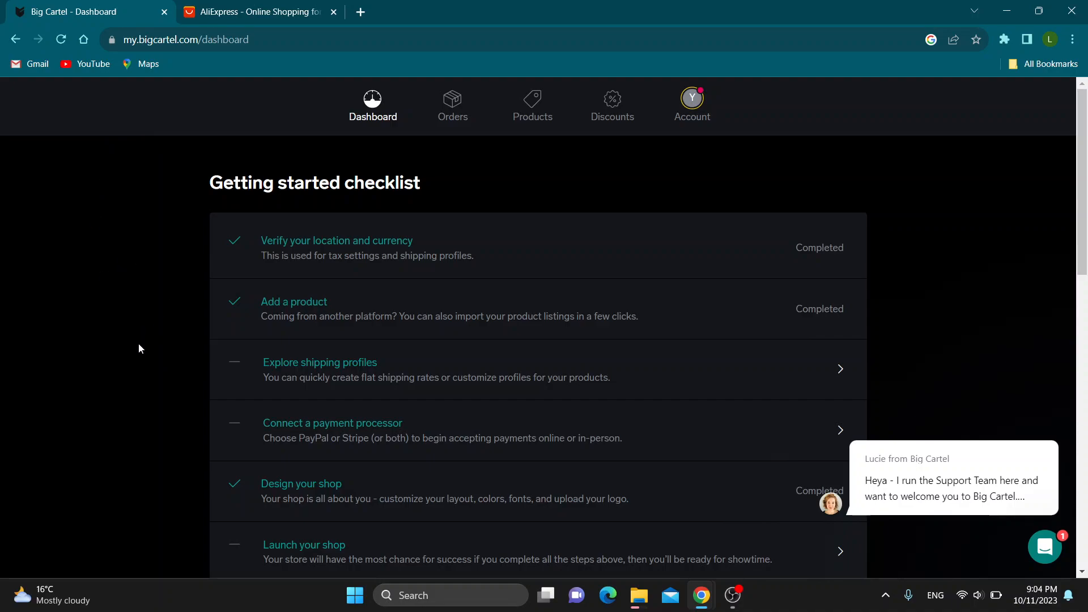
pyautogui.moveTo(304, 359)
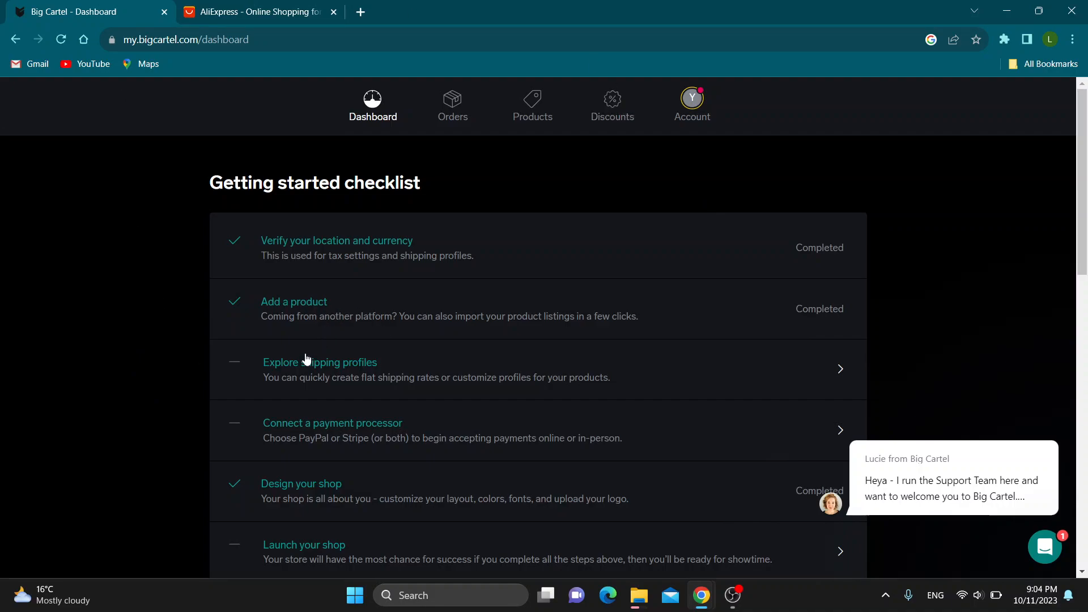
pyautogui.scroll(-3)
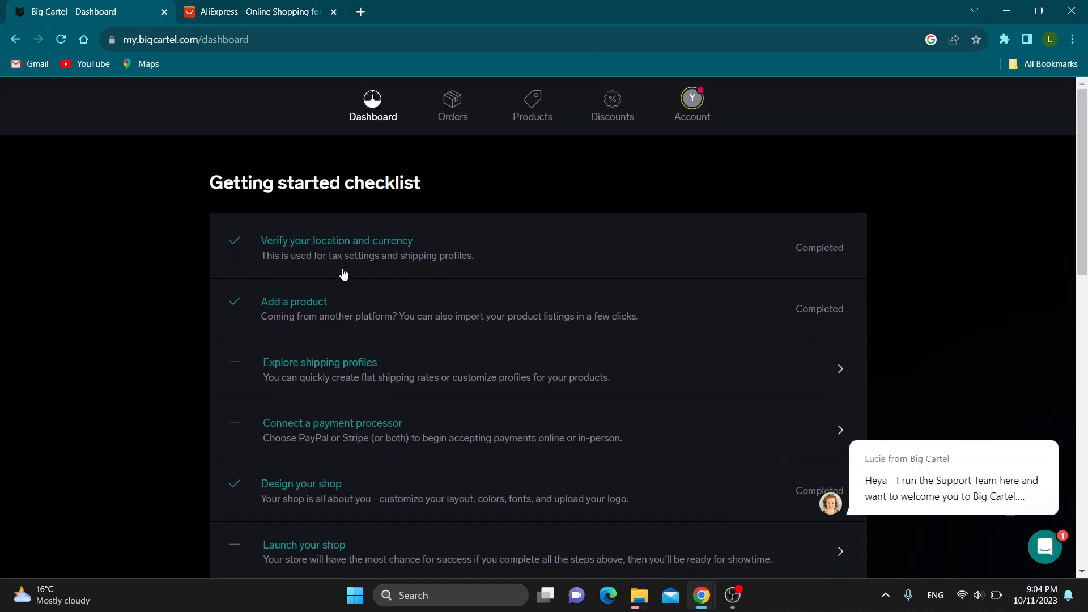
pyautogui.moveTo(502, 254)
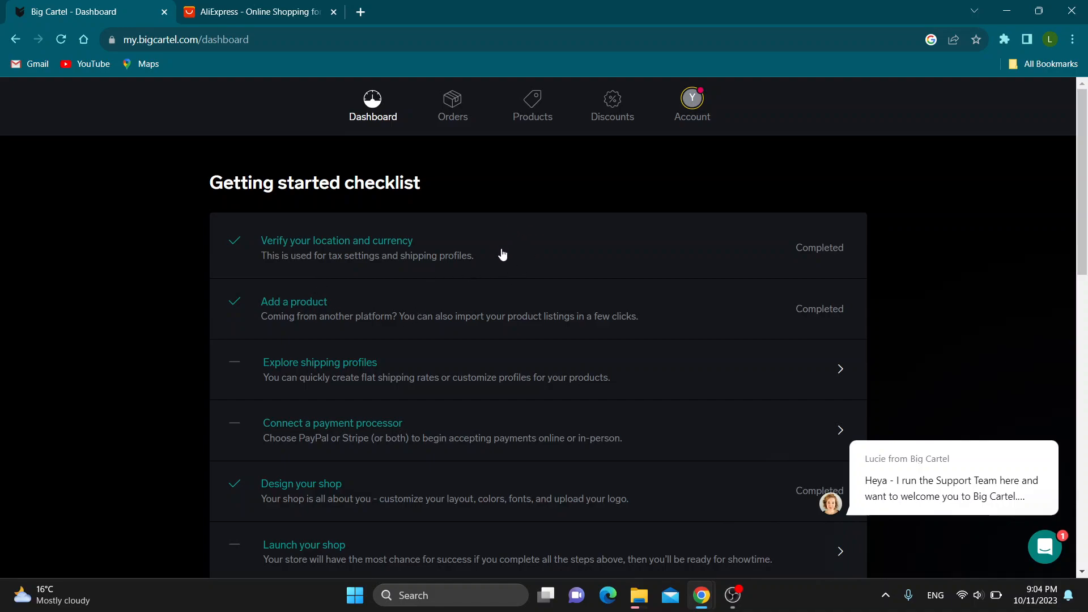
pyautogui.moveTo(398, 111)
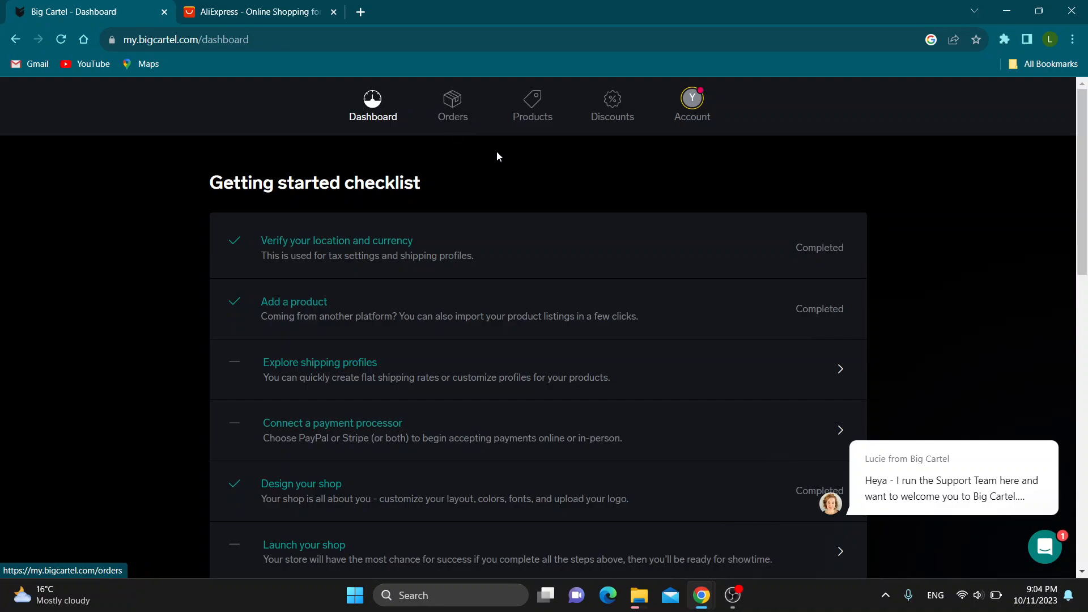
pyautogui.moveTo(583, 239)
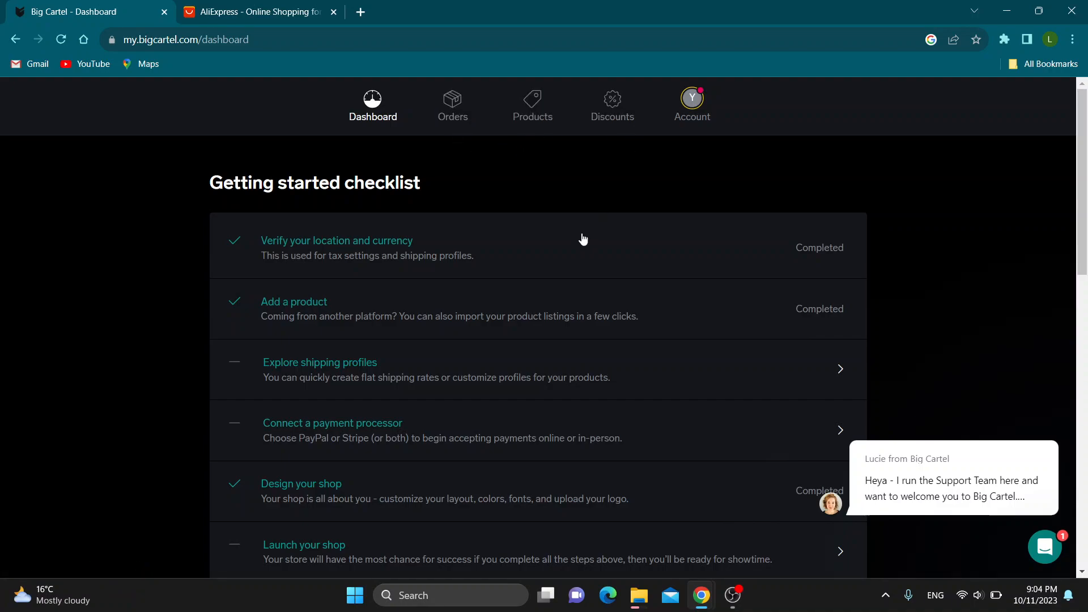
pyautogui.moveTo(604, 176)
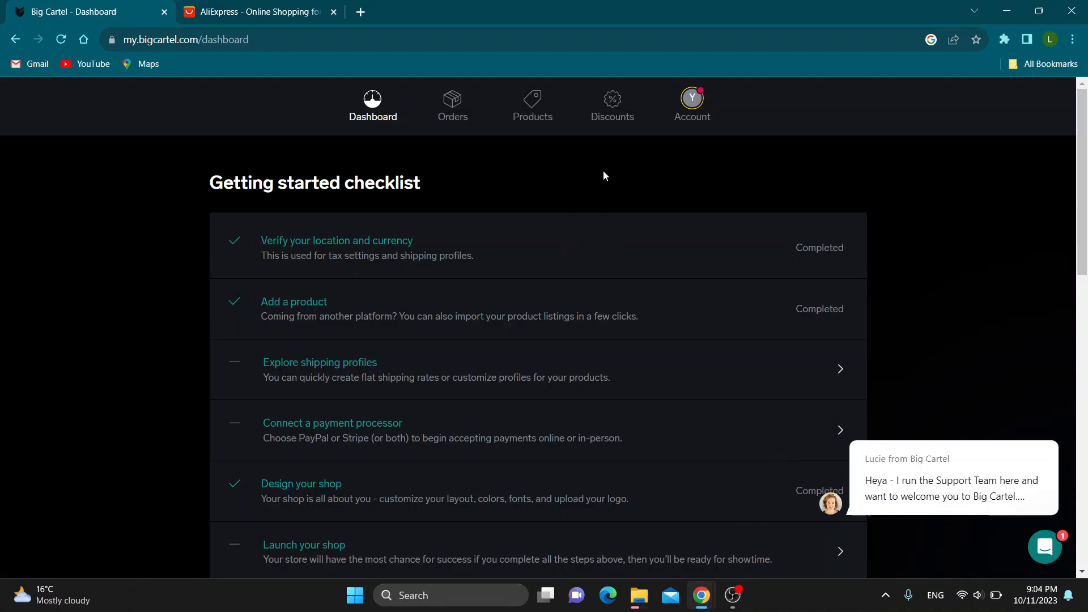
pyautogui.moveTo(496, 149)
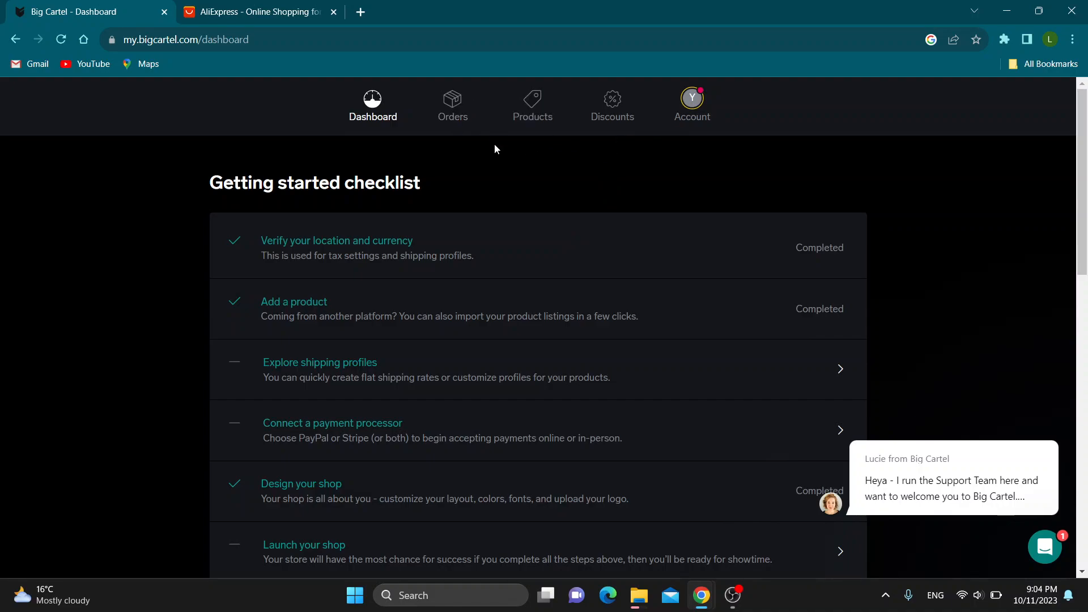
pyautogui.click(257, 11)
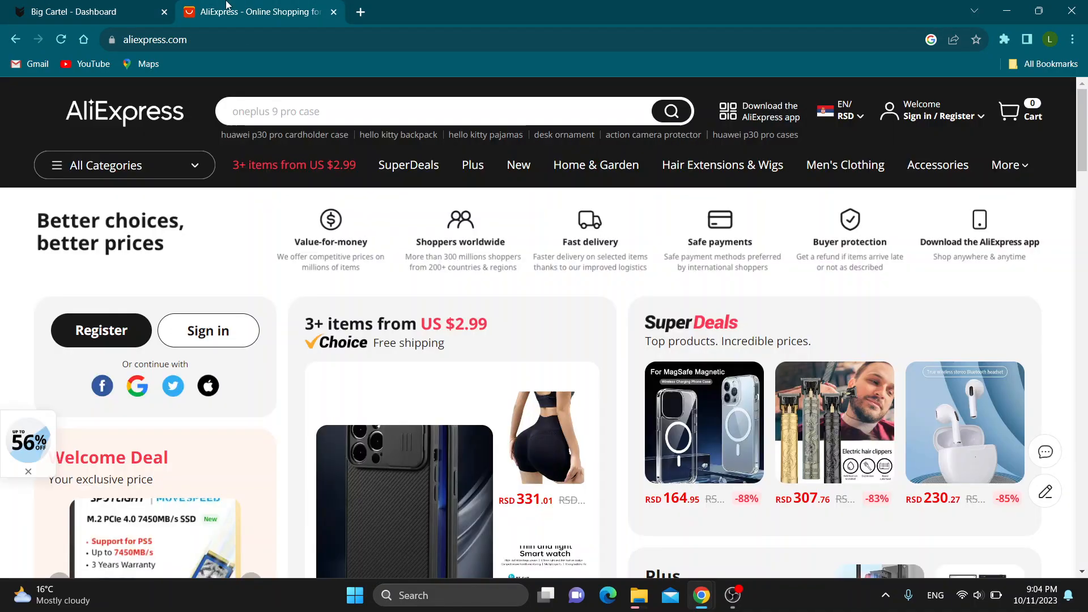
pyautogui.scroll(-3)
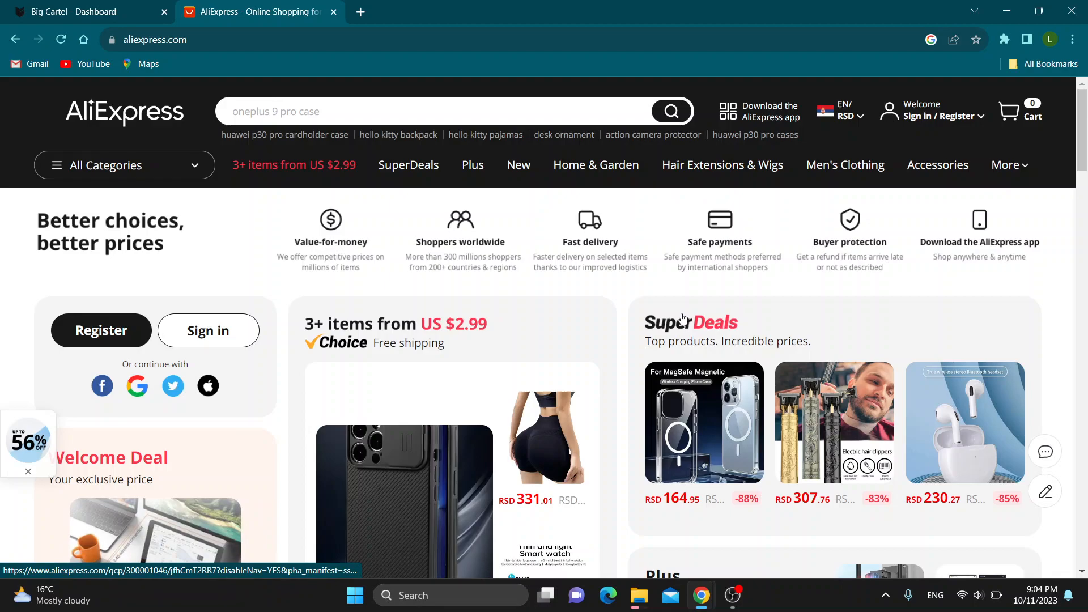
# Step: Bring up the store's Products list in Big Cartel alongside AliExpress
pyautogui.click(83, 12)
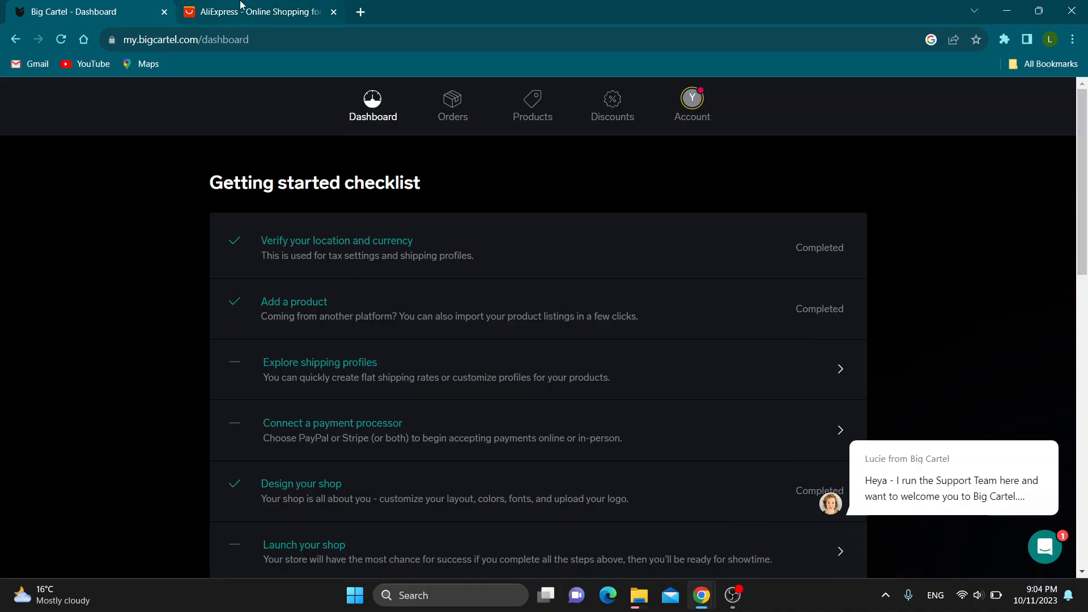
pyautogui.moveTo(297, 240)
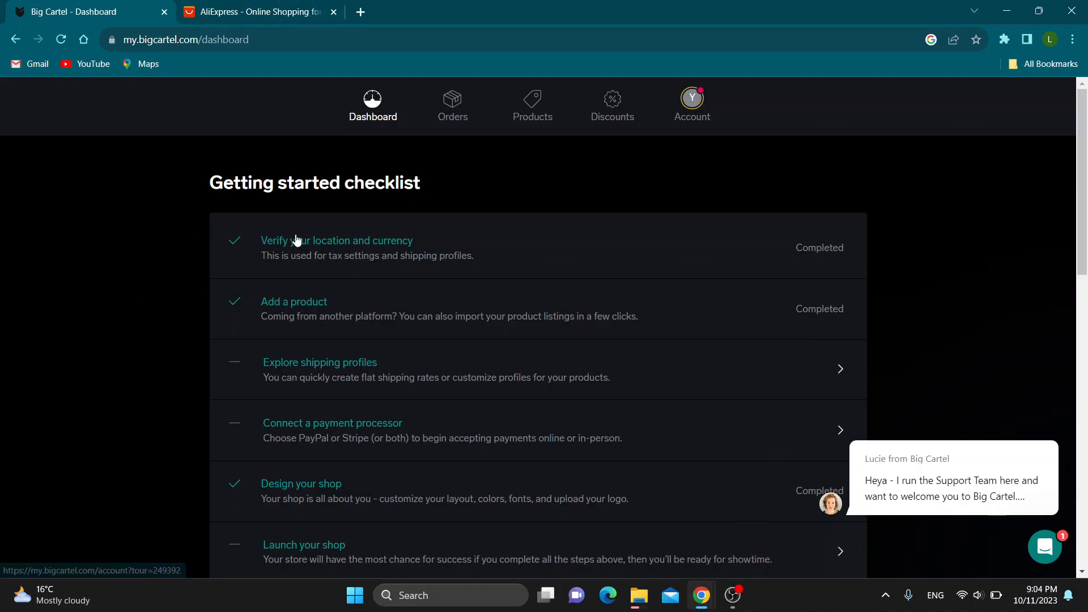
pyautogui.moveTo(533, 104)
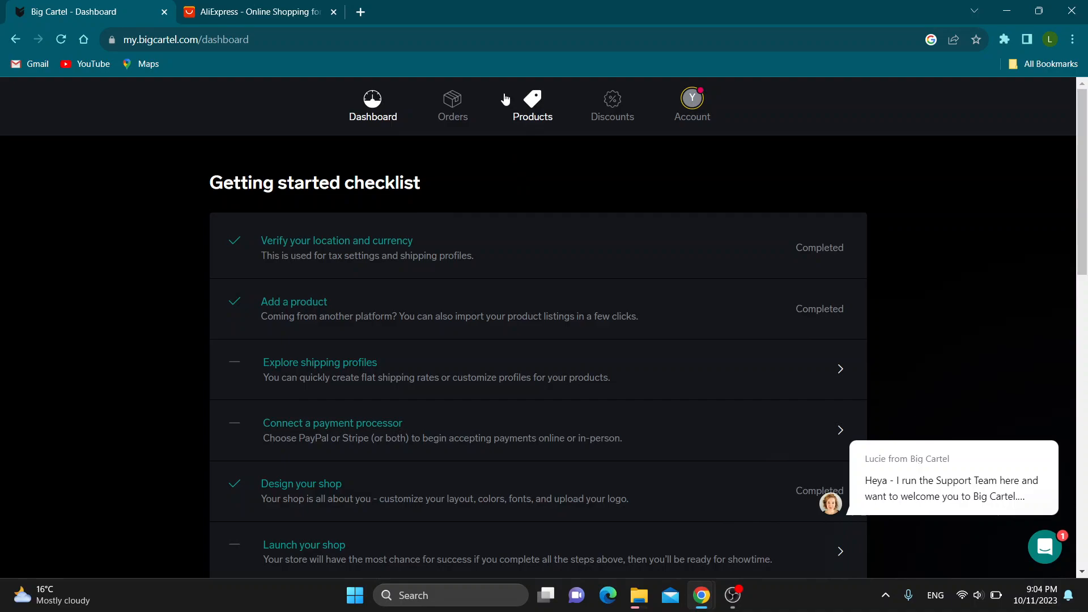
pyautogui.click(253, 11)
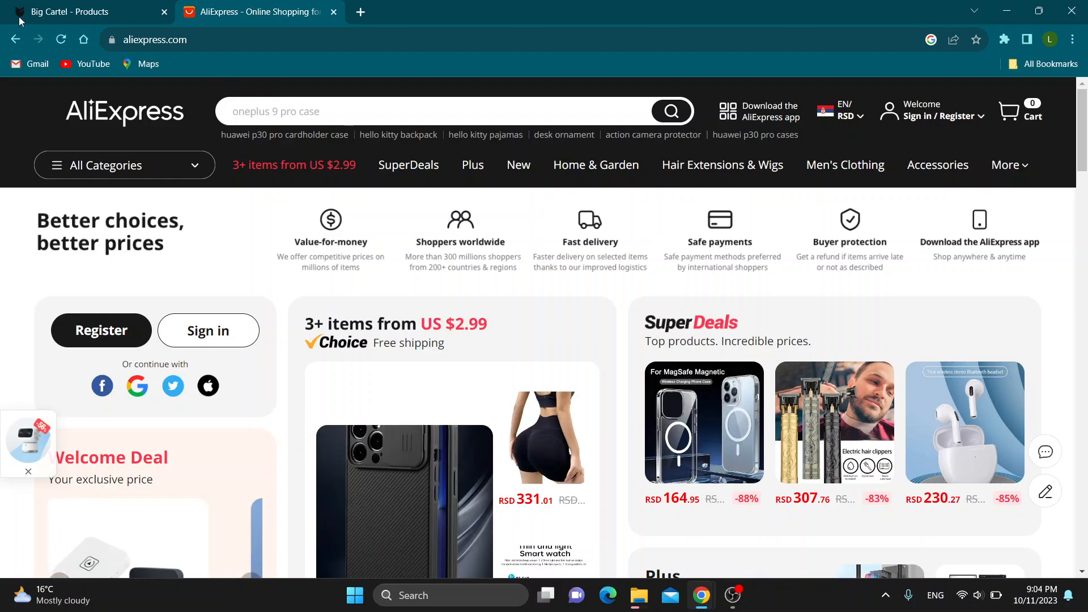
pyautogui.moveTo(83, 11)
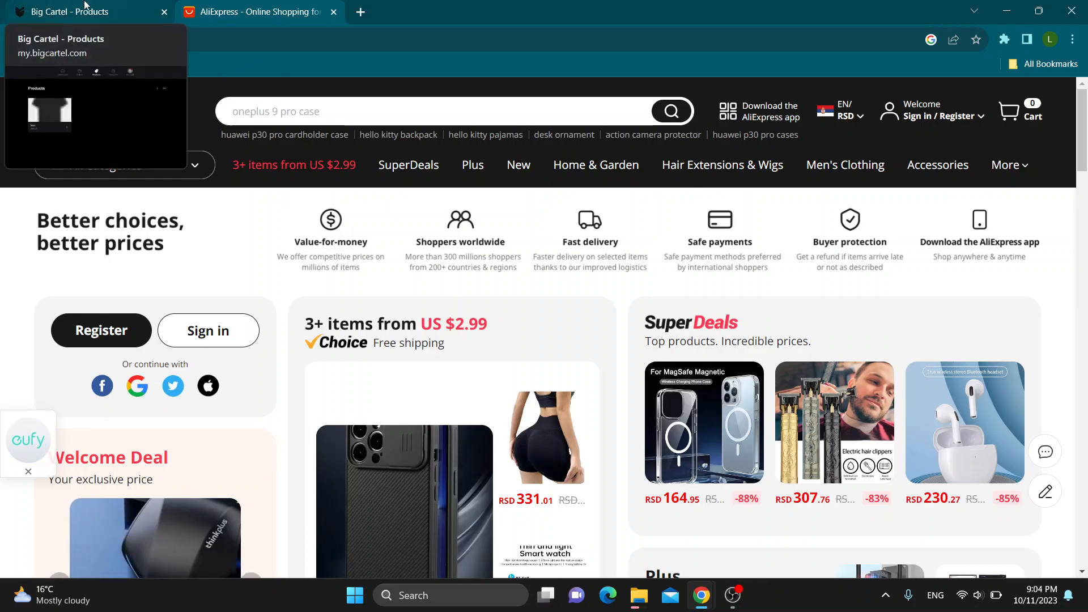
# Step: Return to the Big Cartel Products page listing the single $50.00 Shirt
pyautogui.click(82, 12)
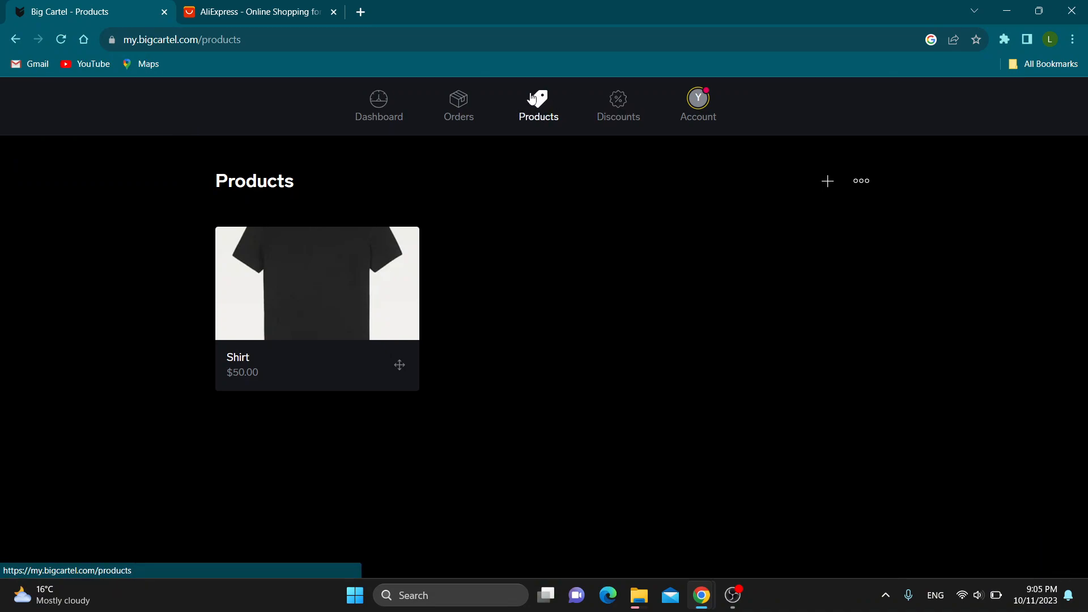
pyautogui.moveTo(379, 108)
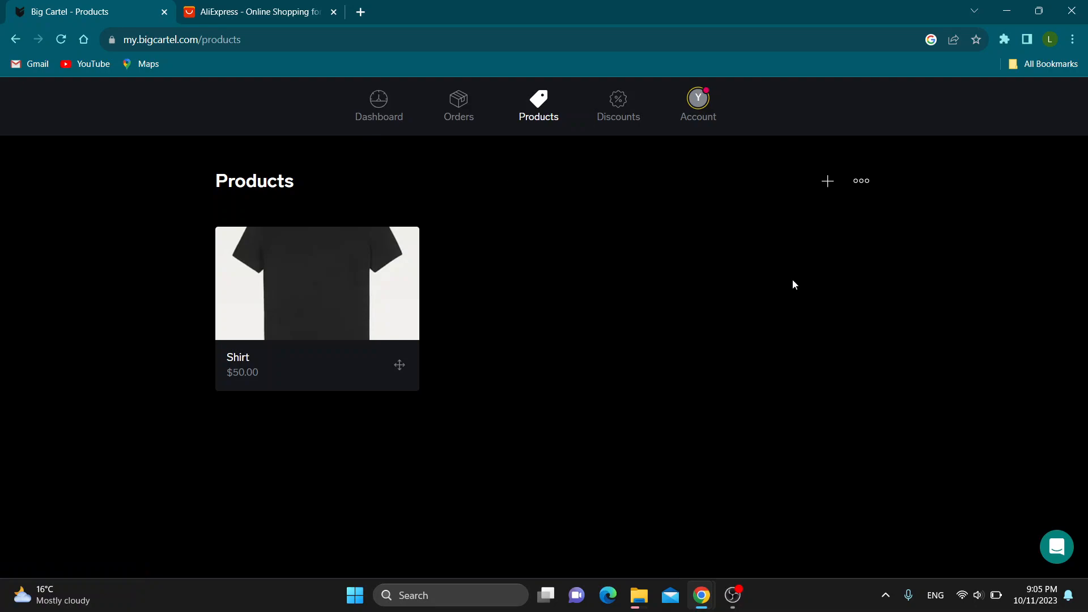
pyautogui.moveTo(826, 181)
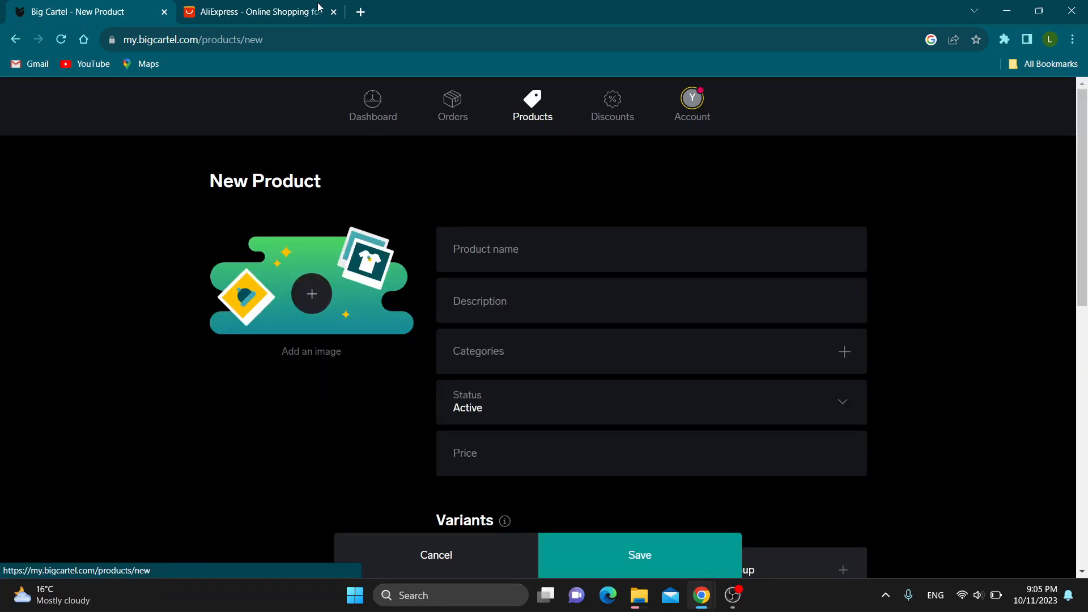
# Step: Switch to the AliExpress page recommending chargers and phone cases
pyautogui.click(258, 11)
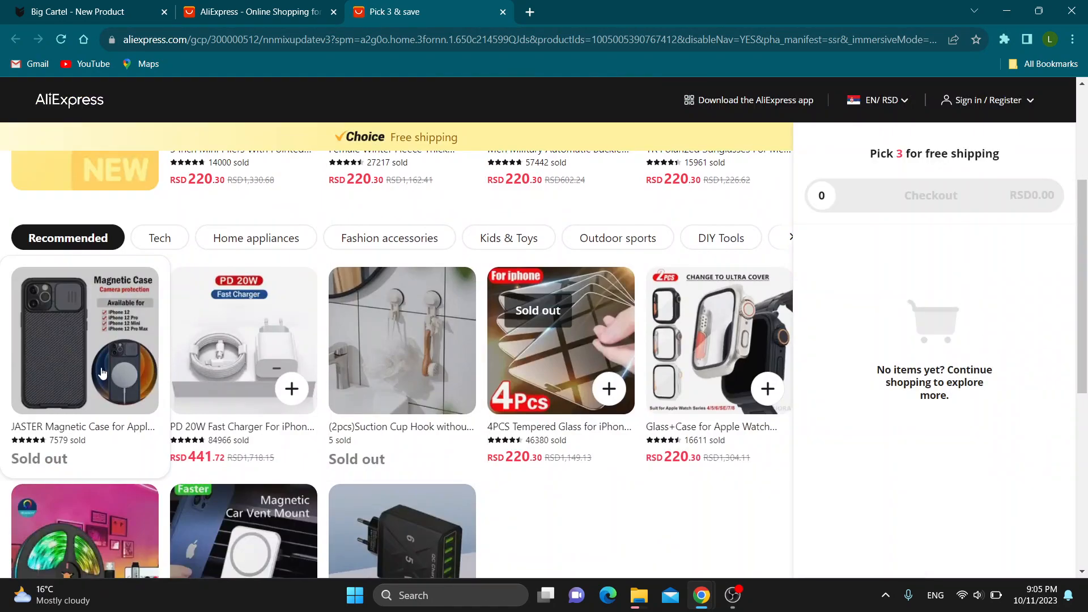
pyautogui.moveTo(98, 380)
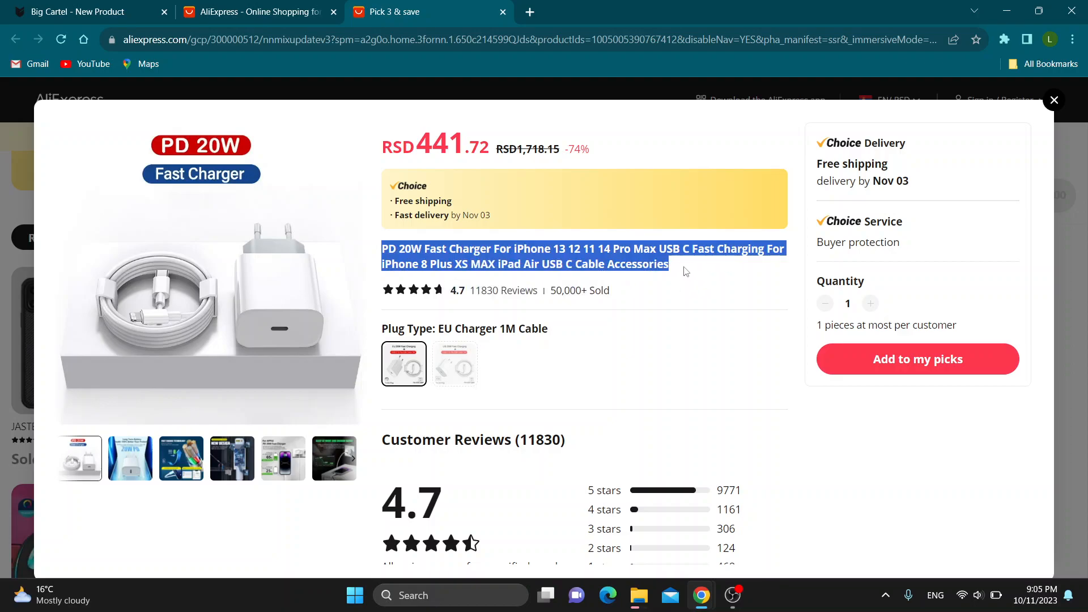
# Step: Give the new product the PD 20W charger title as name and 'Charger' as description
pyautogui.click(83, 11)
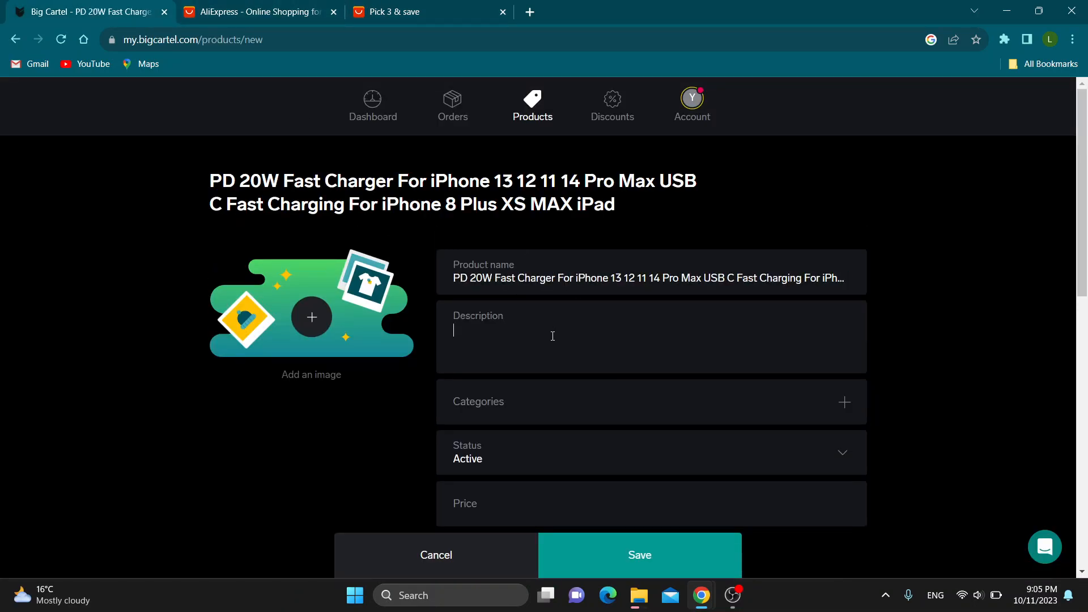
pyautogui.write('Charger')
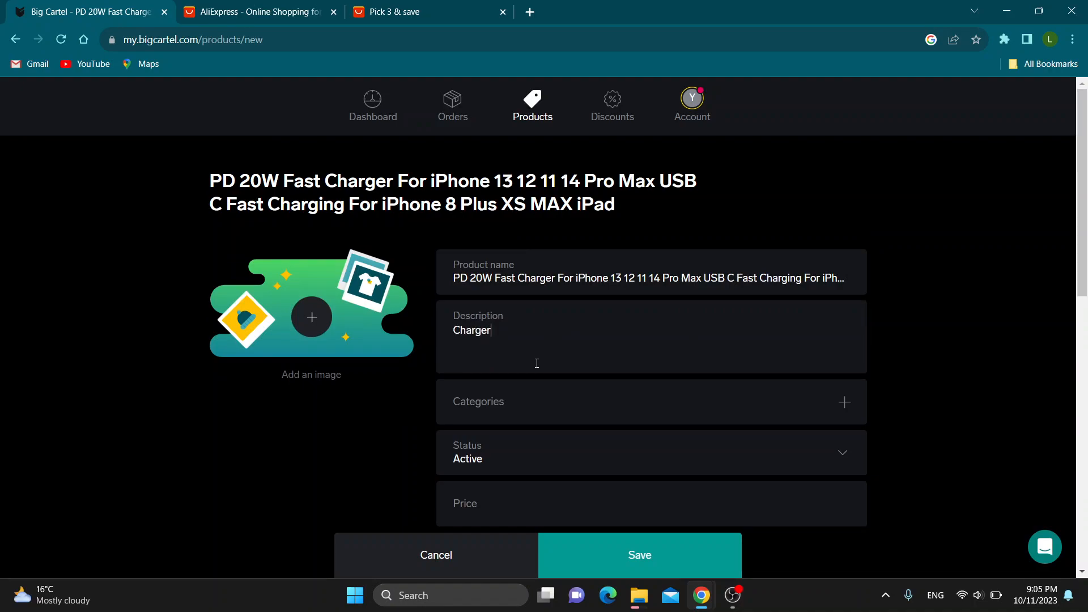
pyautogui.moveTo(321, 270)
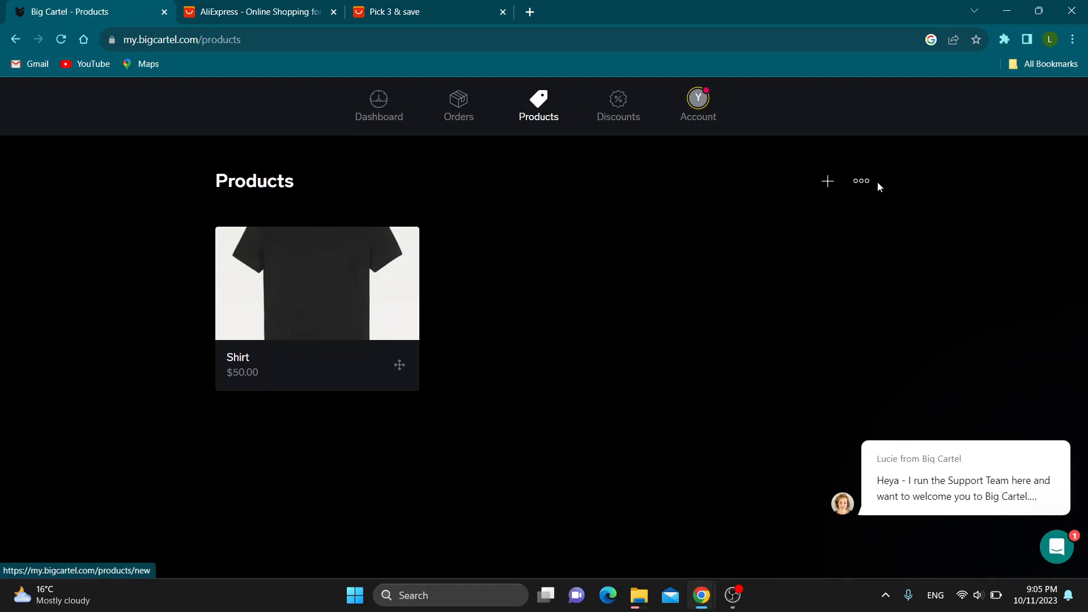
pyautogui.click(860, 182)
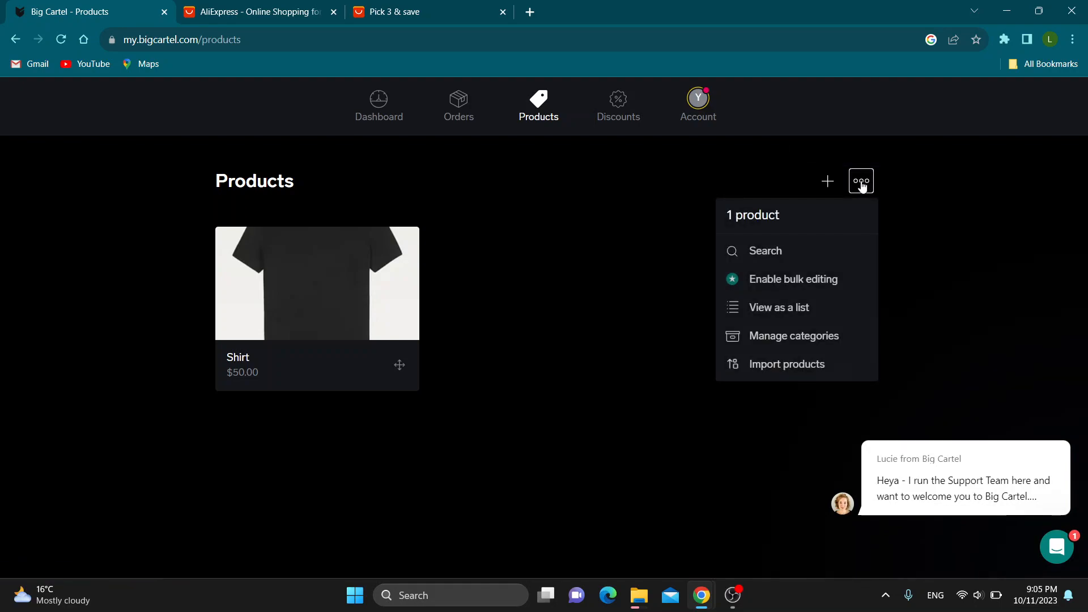
pyautogui.moveTo(764, 251)
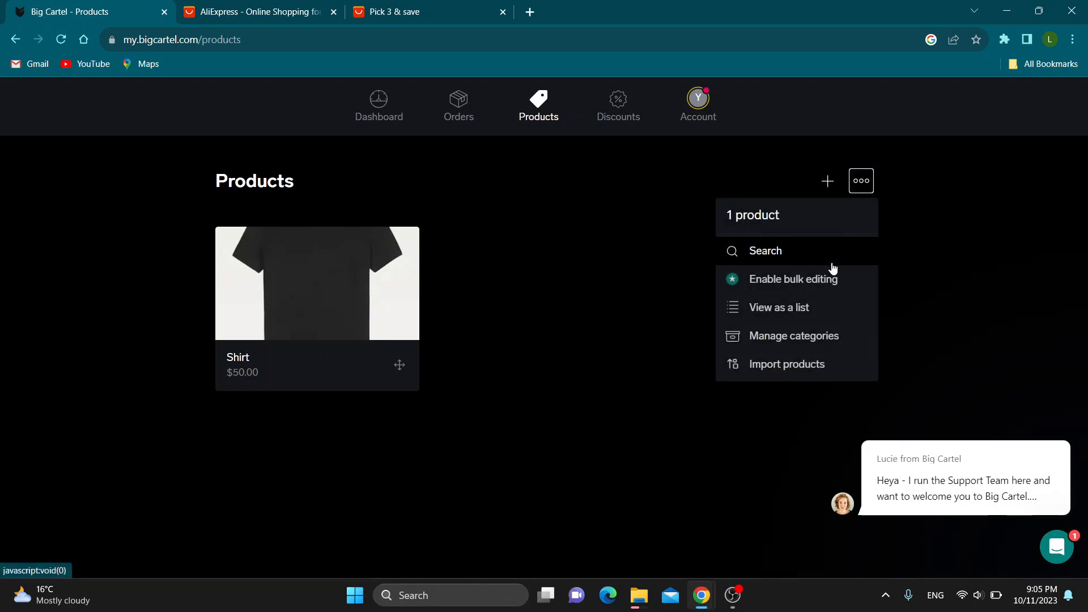
pyautogui.moveTo(786, 364)
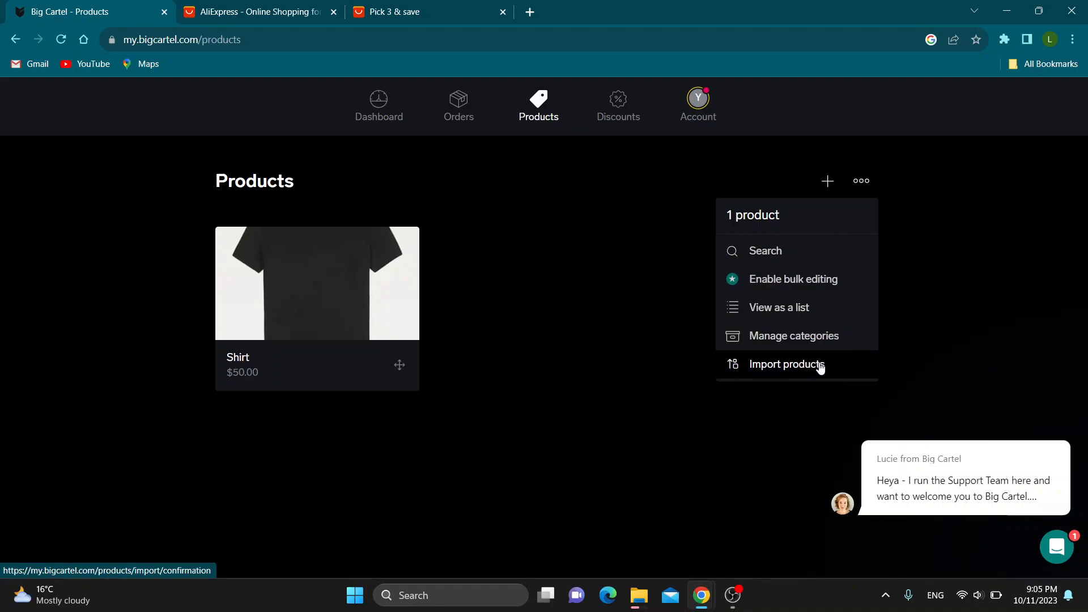
pyautogui.click(784, 364)
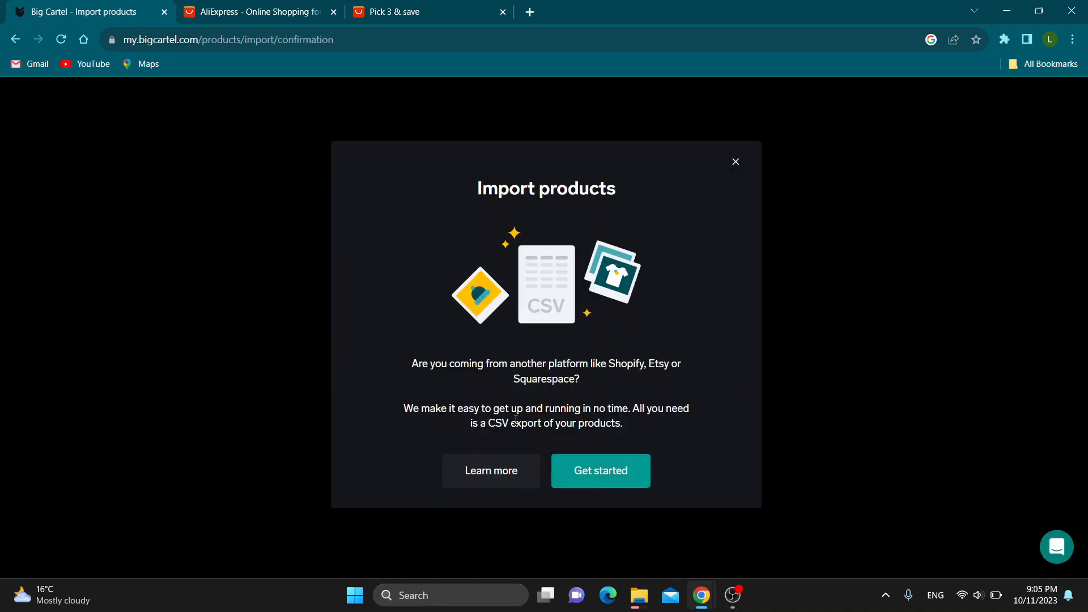
pyautogui.moveTo(509, 345)
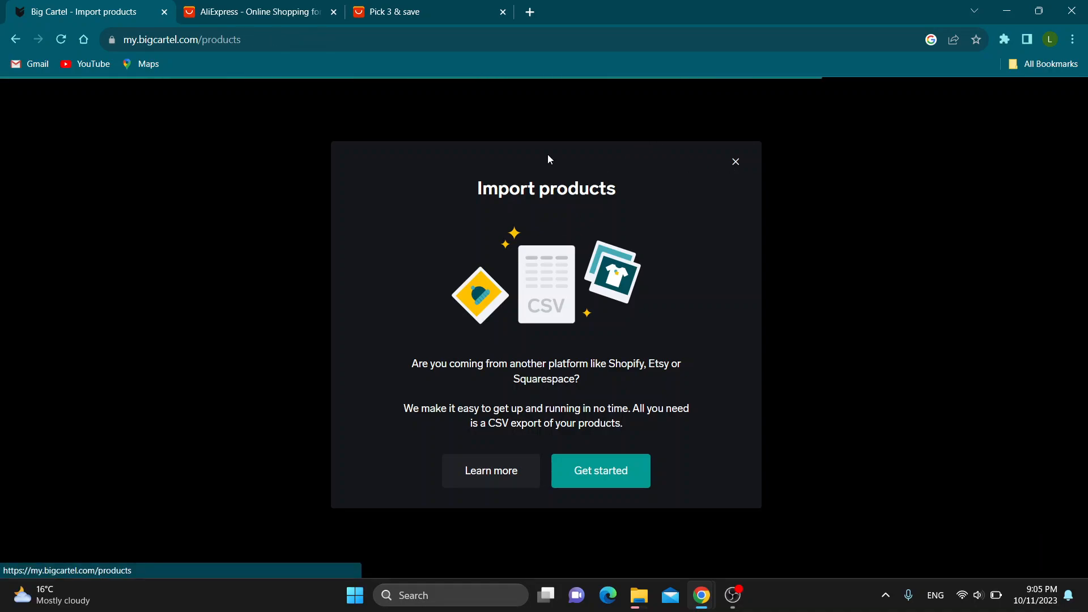
pyautogui.click(735, 162)
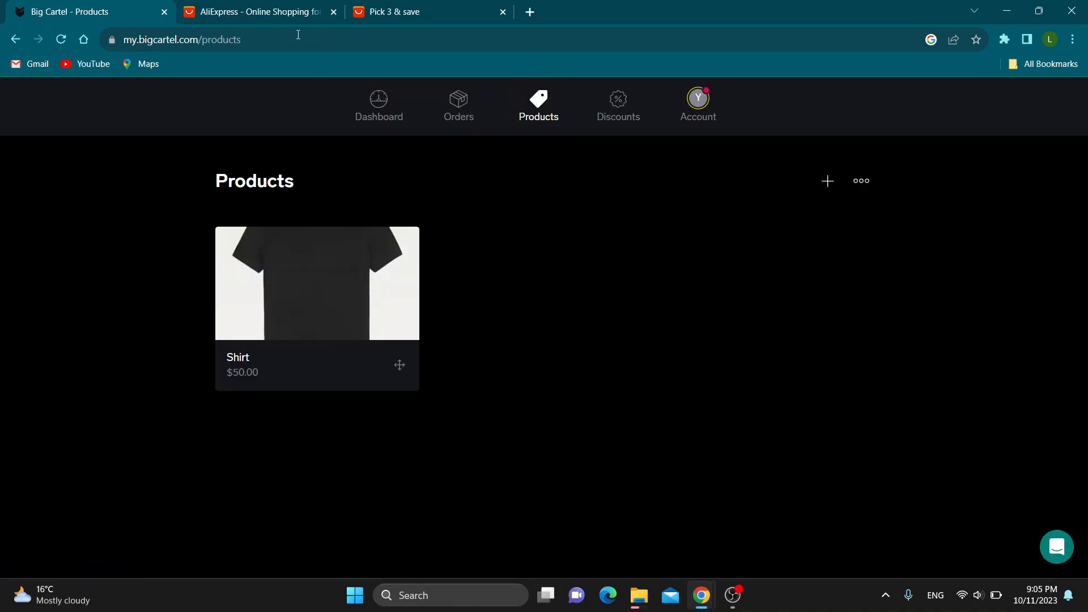
pyautogui.moveTo(944, 425)
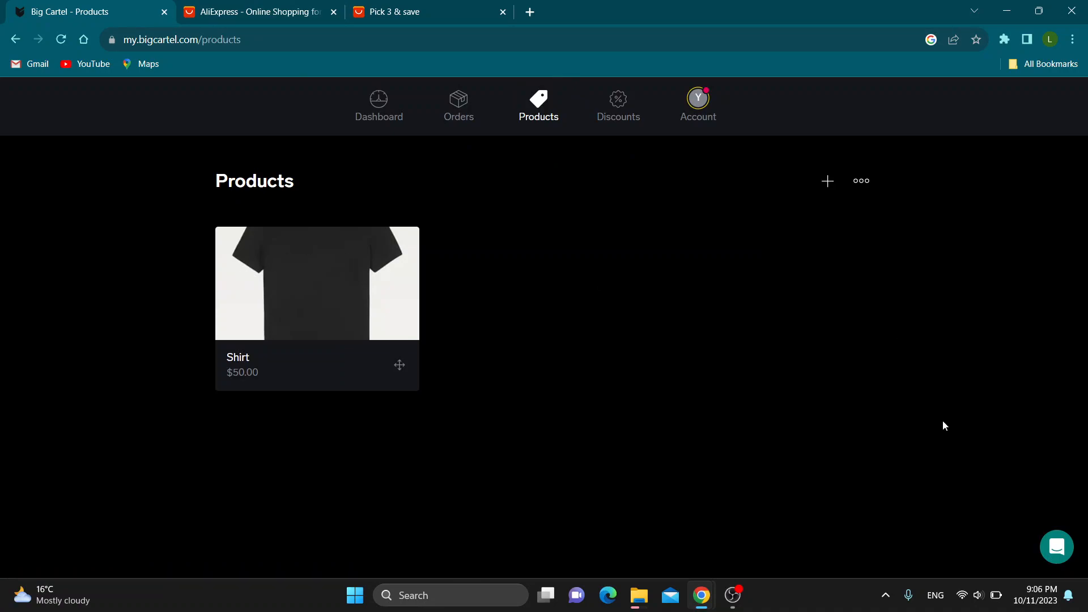
# Step: Show the getting started checklist with location, product and shop design completed
pyautogui.click(373, 104)
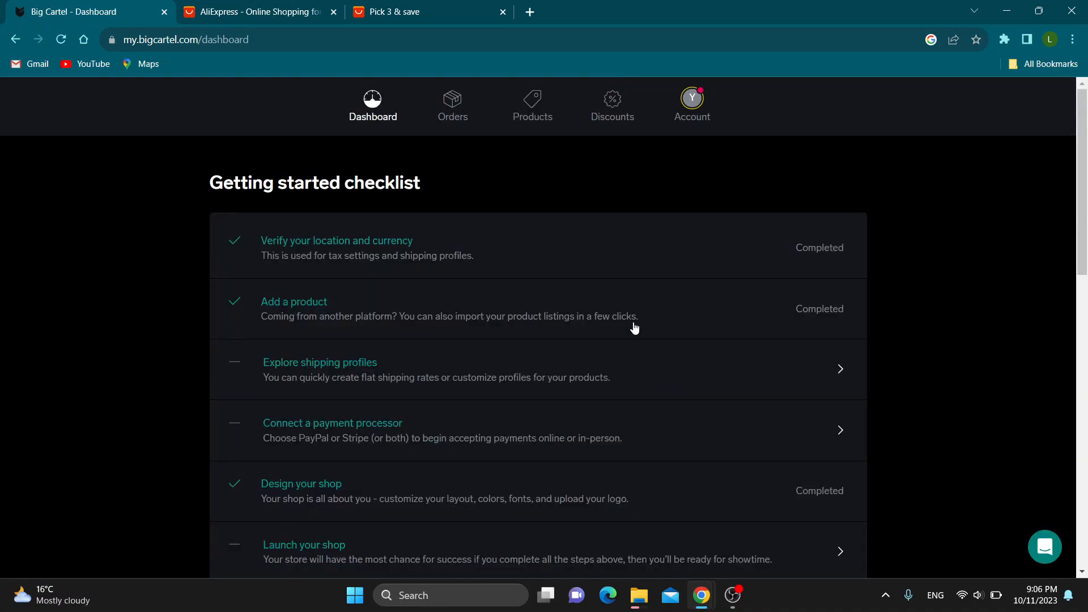